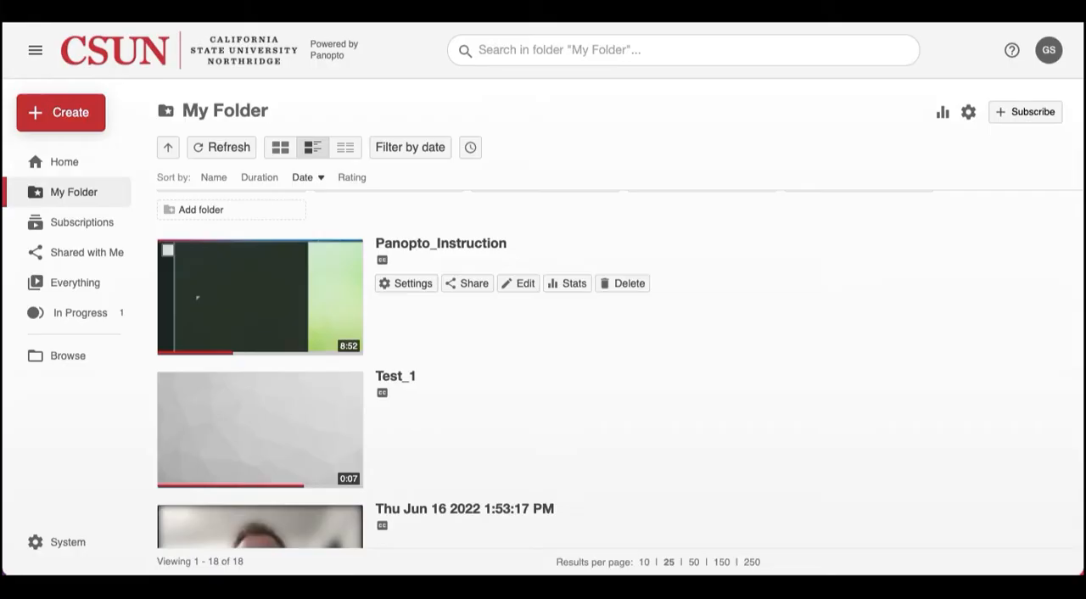
- Open the Panopto_Instruction video from My Folder in the Panopto editor
scroll("up", 3)
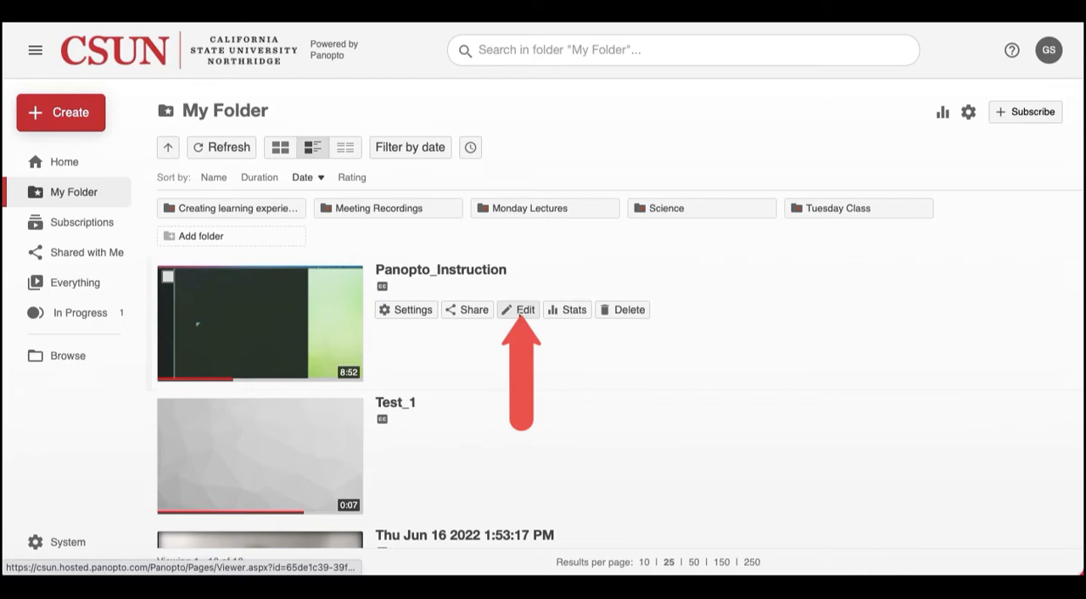
left_click(518, 308)
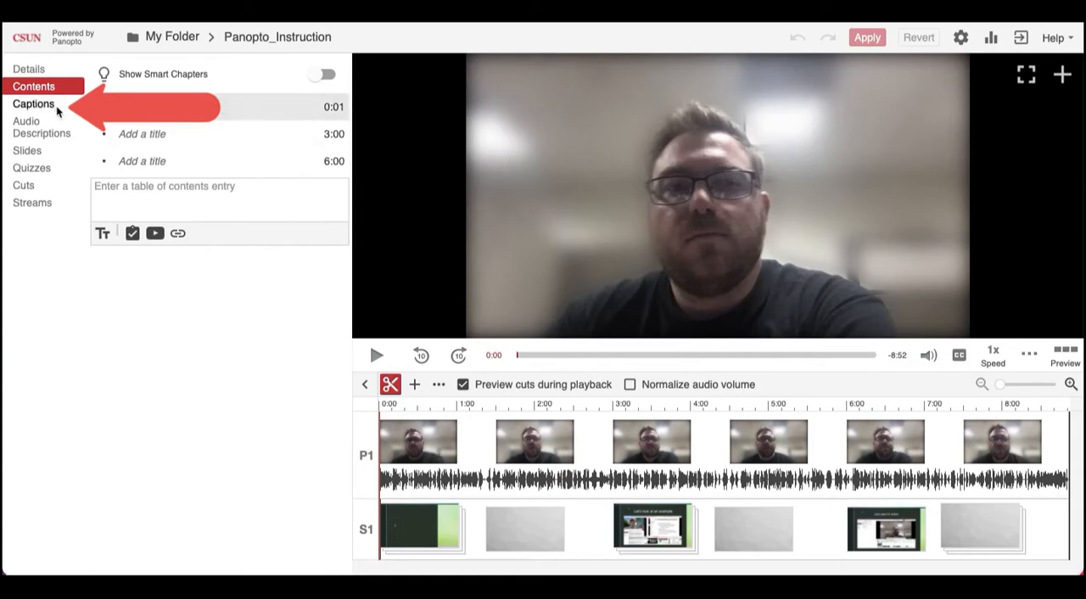
- Show the Captions panel and scroll through the time-stamped English caption lines
left_click(33, 103)
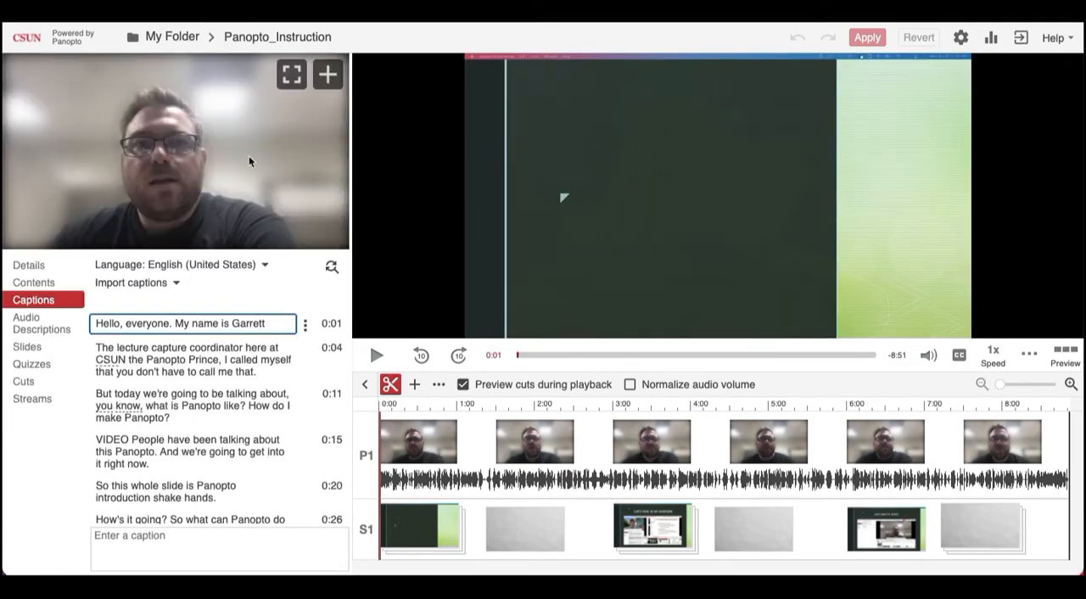
scroll("down", 3)
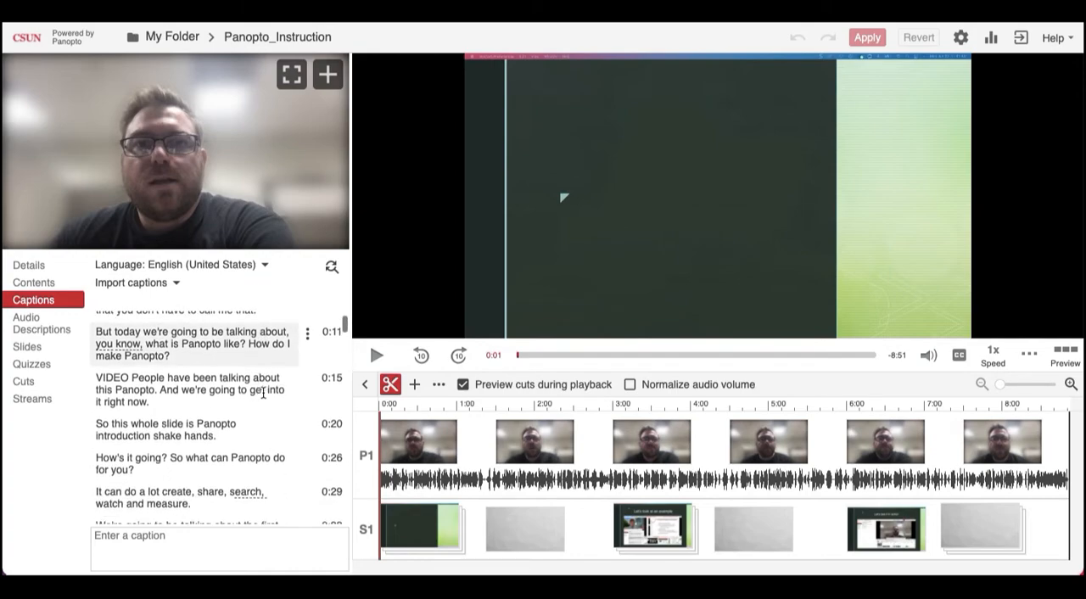
scroll("up", 3)
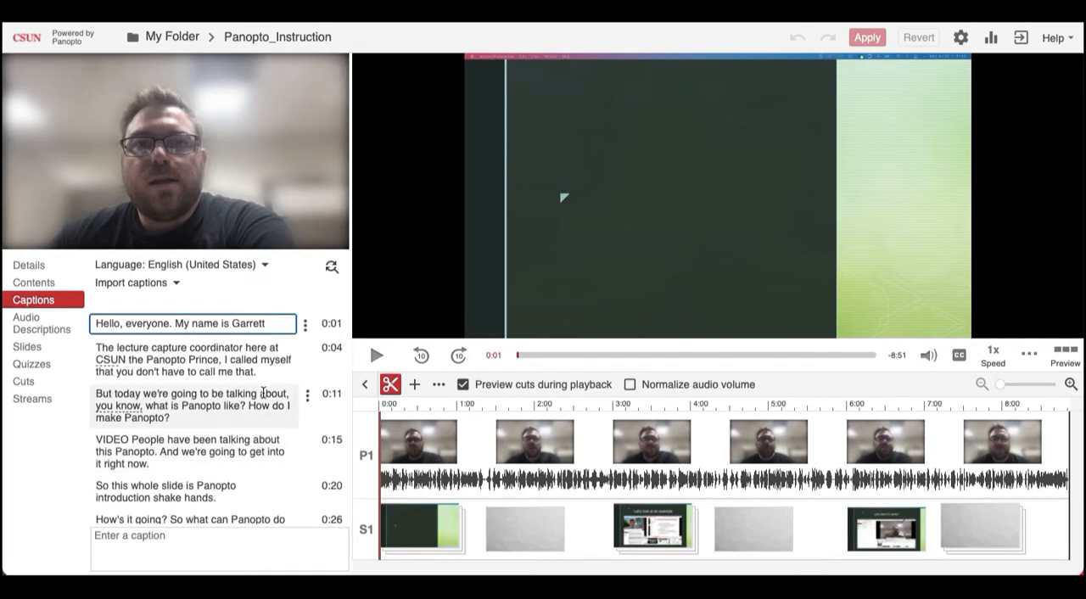
scroll("down", 3)
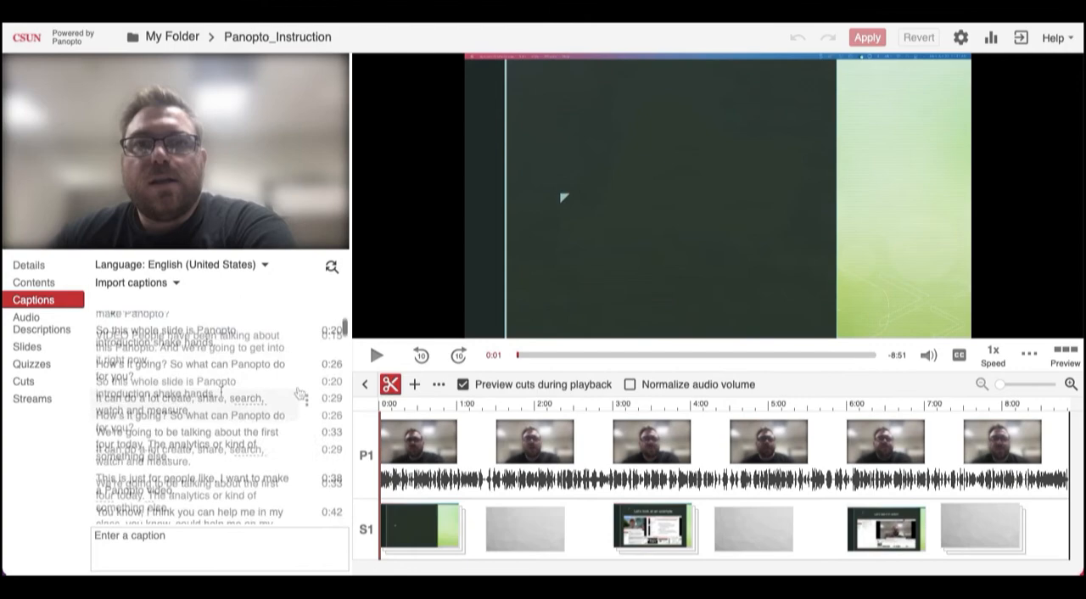
- Insert the word 'the' into the 0:20 caption text and confirm the edit
left_click(187, 369)
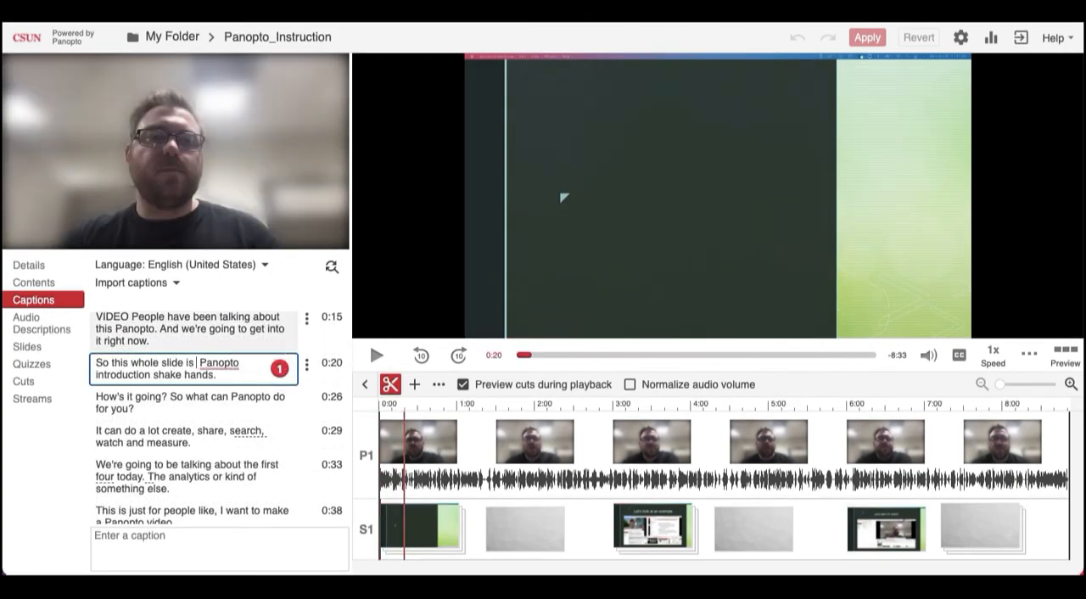
type("the")
type("earch,")
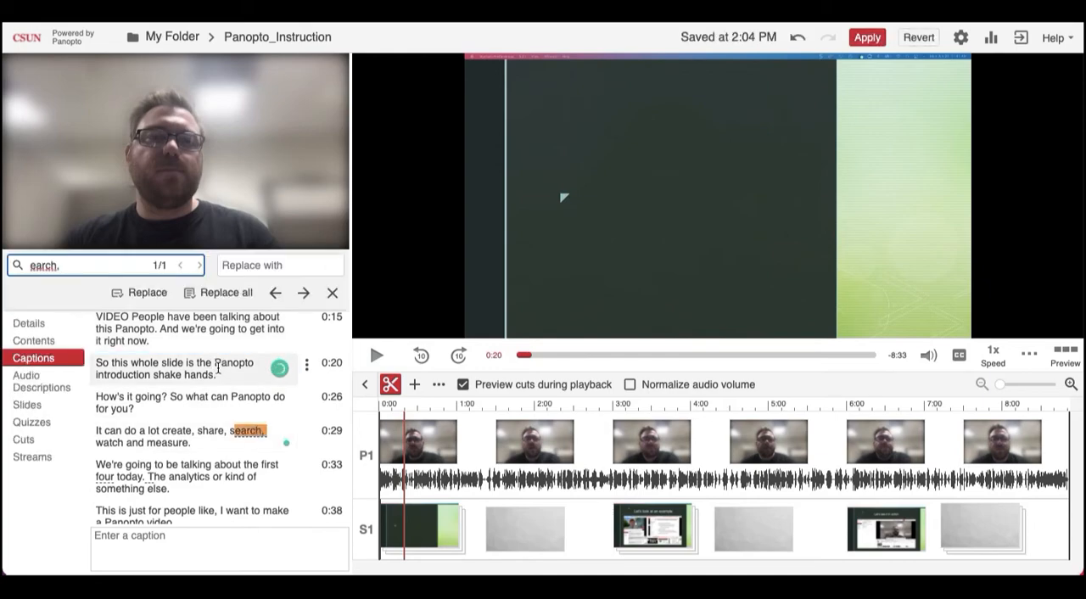
left_click(173, 369)
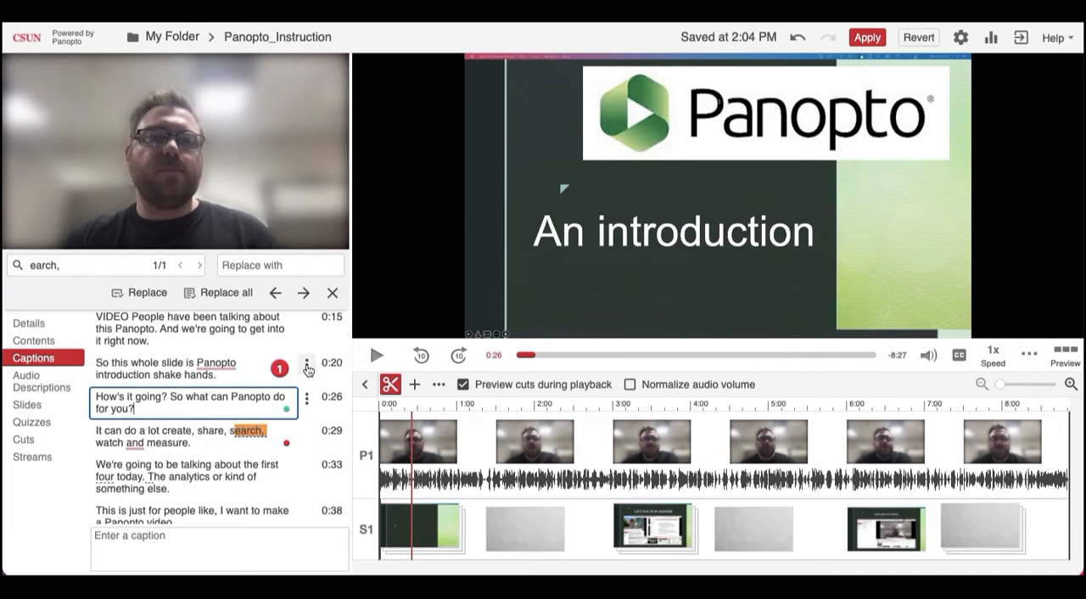
left_click(306, 366)
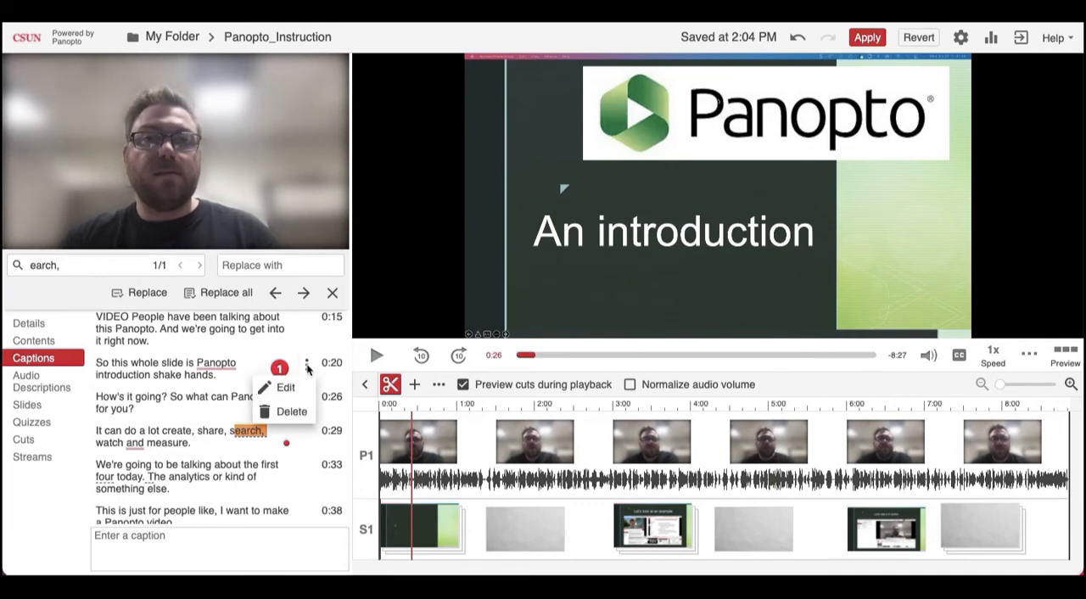
left_click(285, 388)
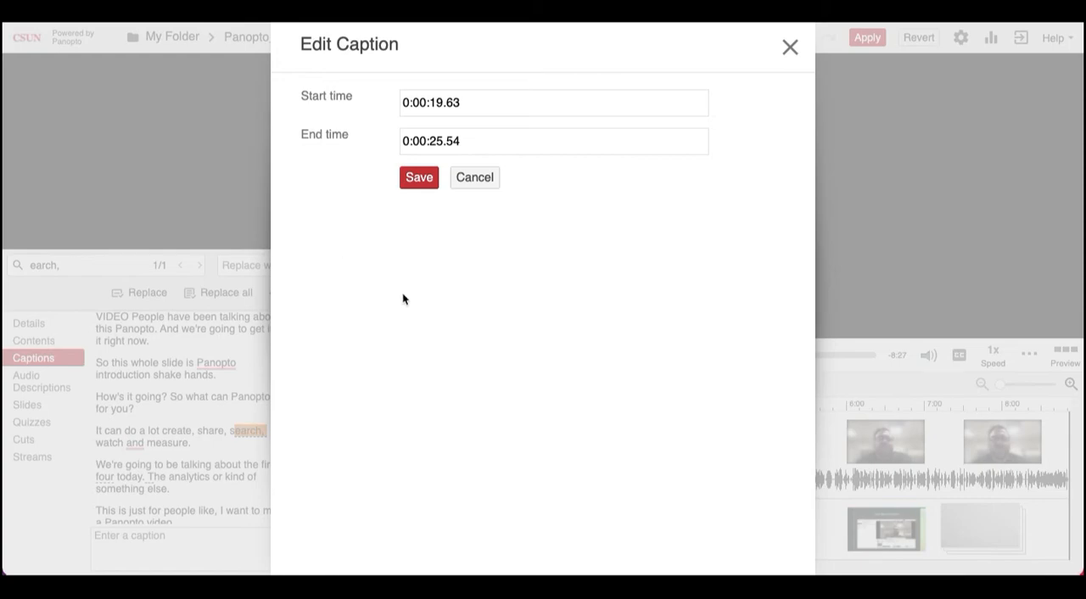
left_click(789, 46)
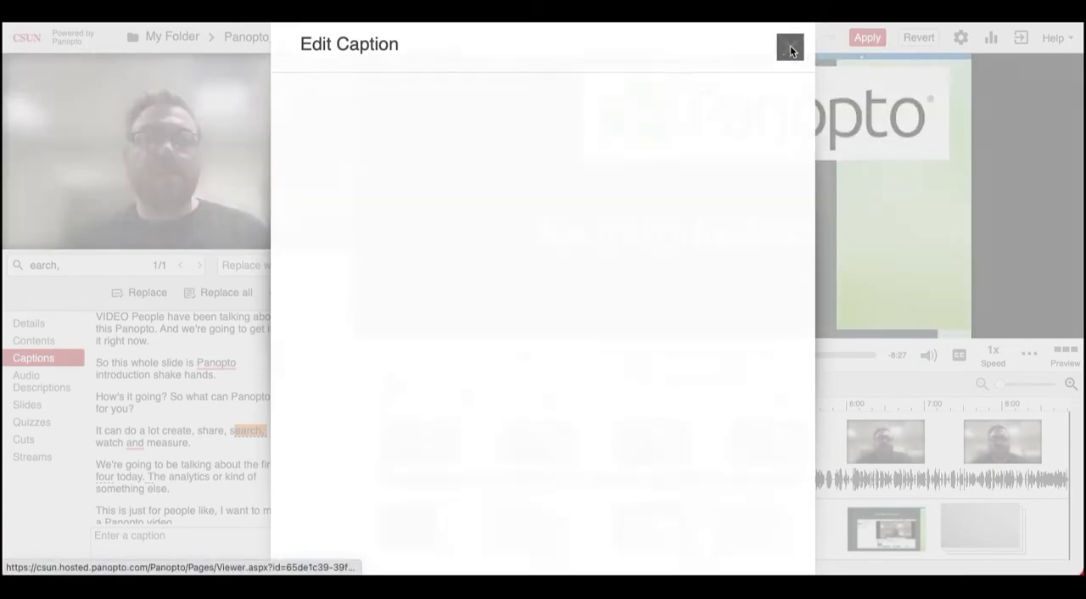
left_click(788, 44)
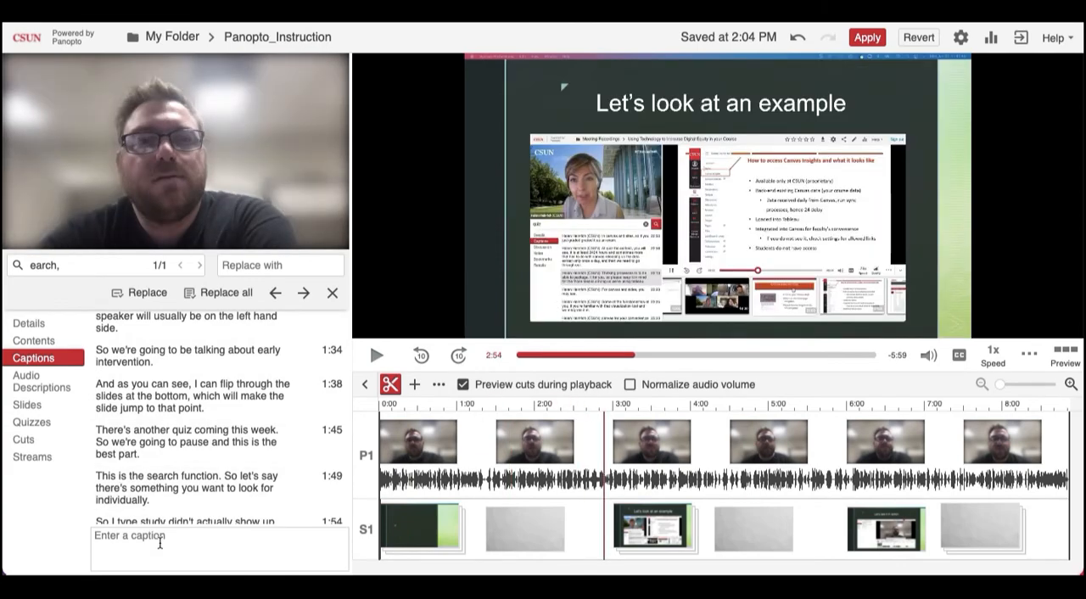
- Add a 'Test' caption at 2:54, then delete it from its options menu
type("Te")
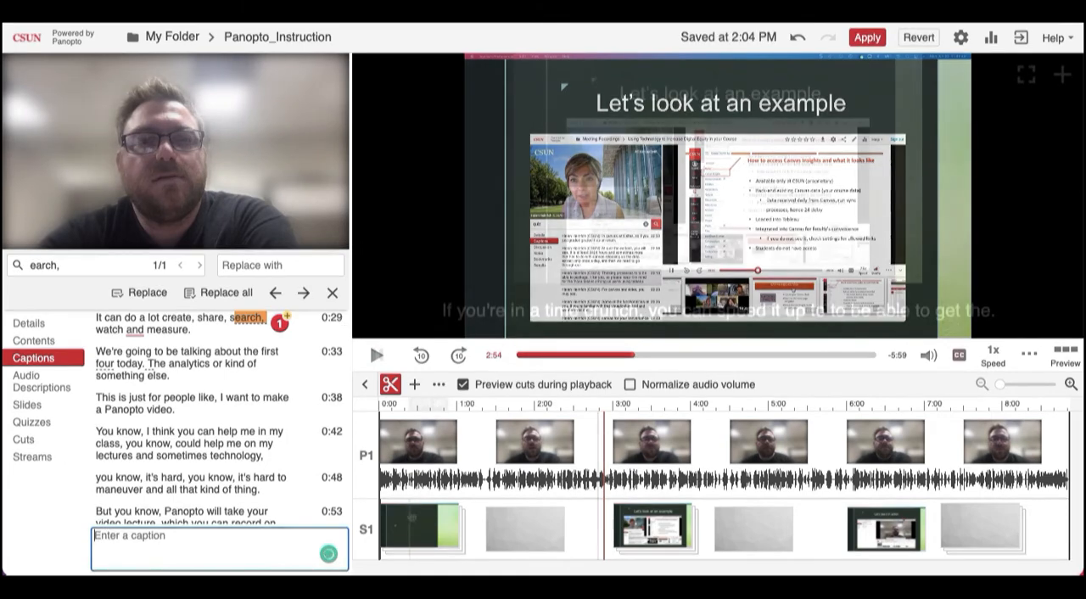
left_click(377, 355)
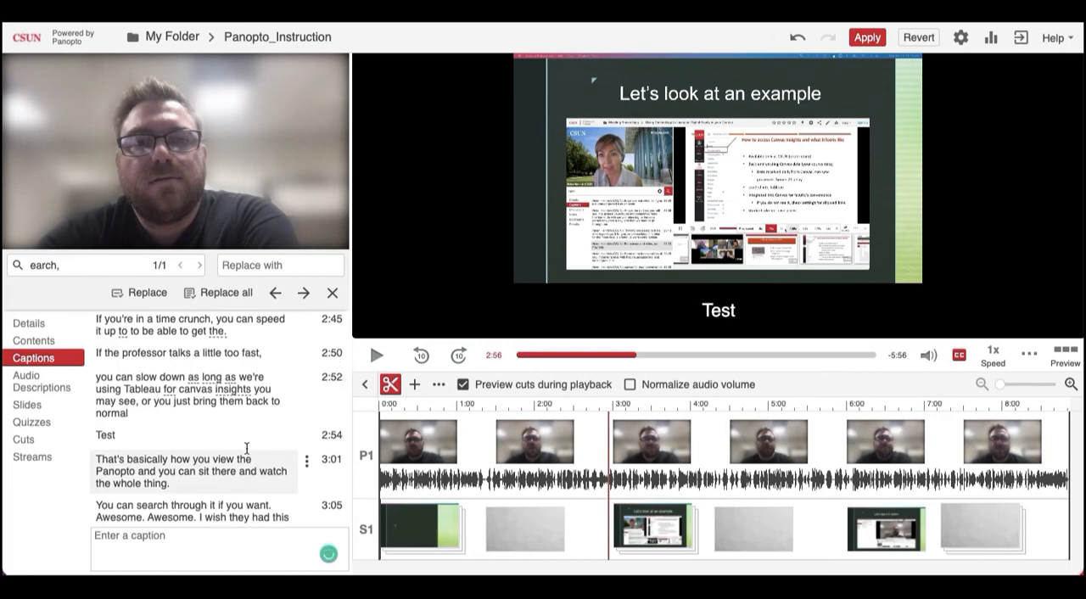
mouse_move(306, 443)
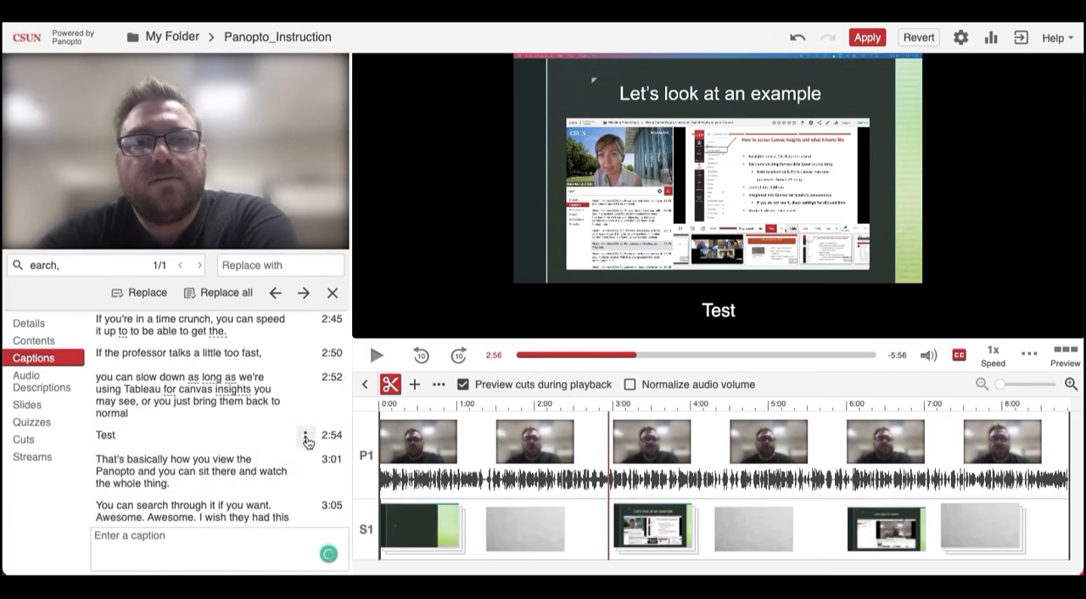
left_click(306, 437)
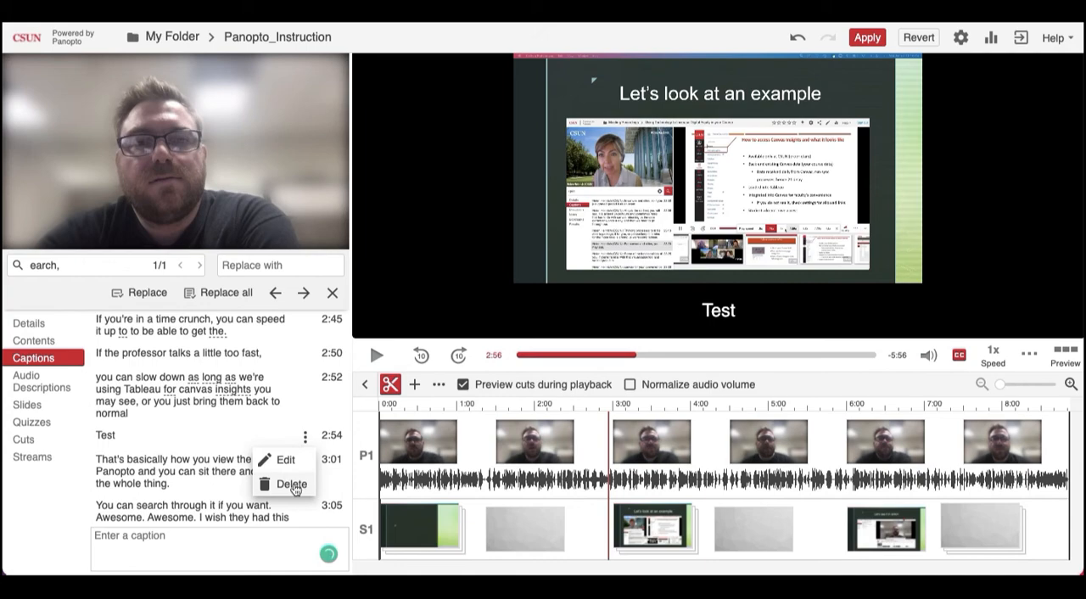
left_click(290, 484)
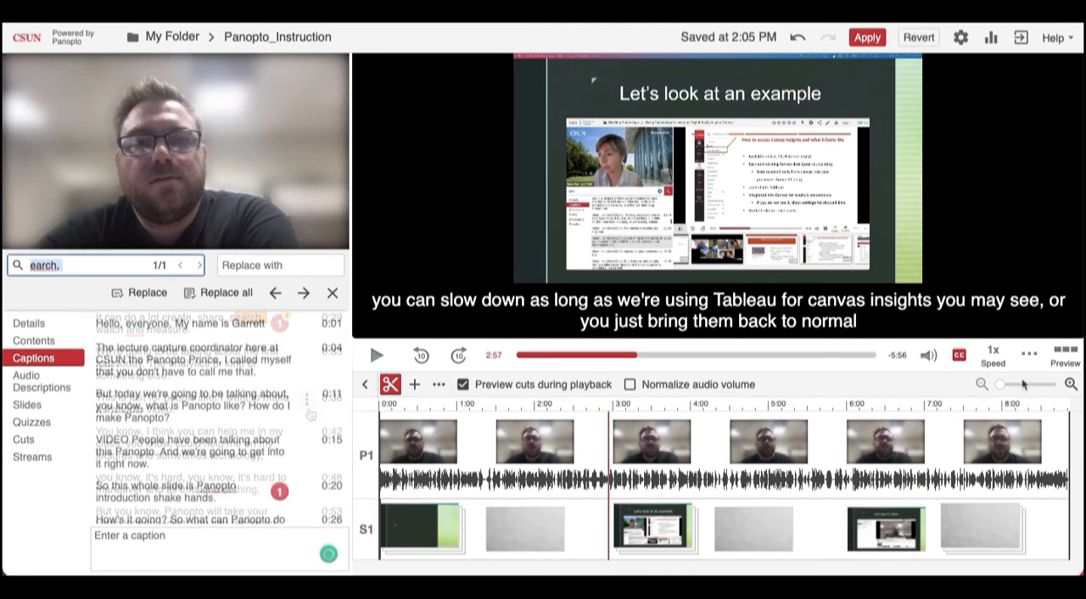
mouse_move(867, 36)
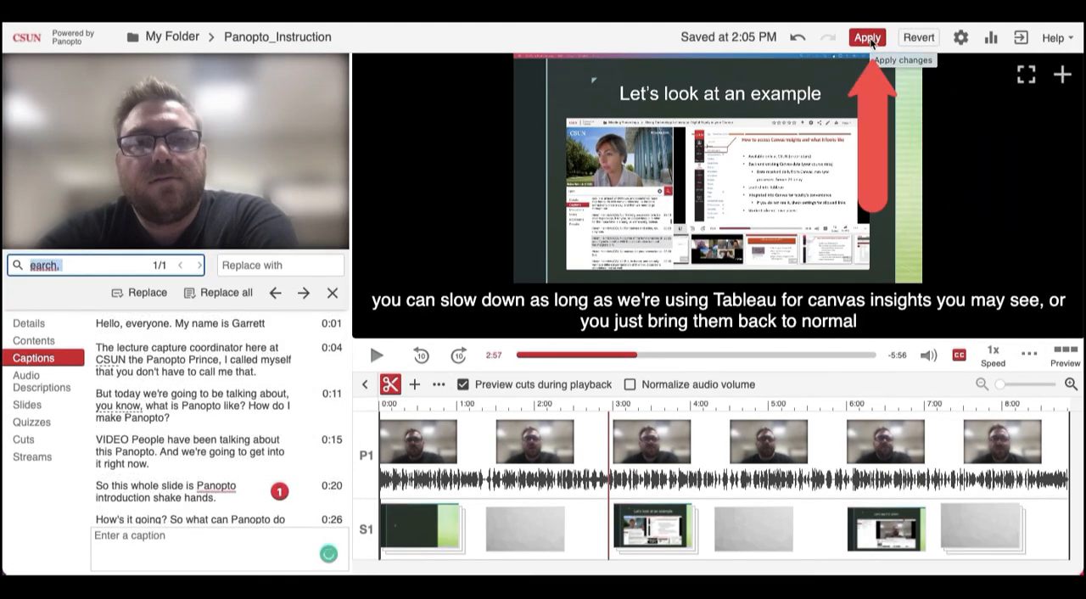